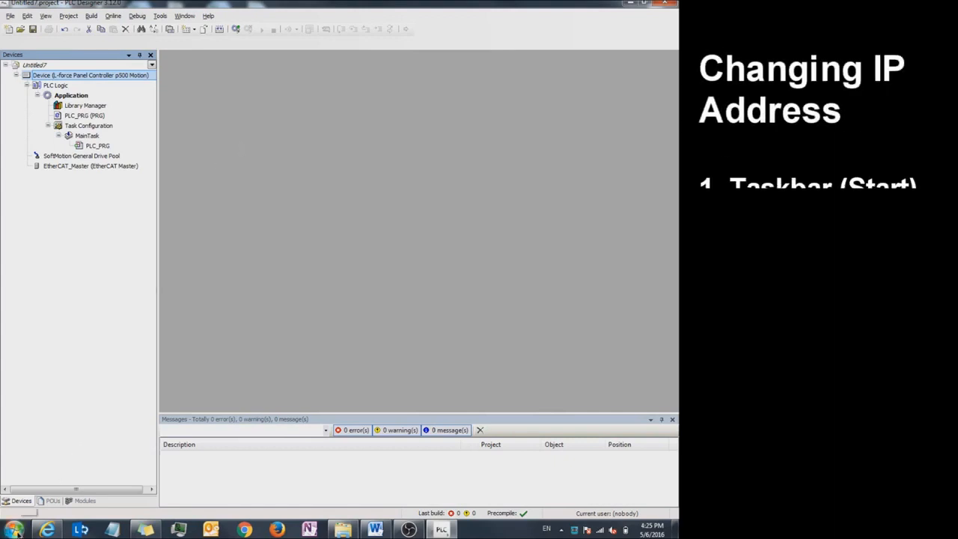
Go through Start, Control Panel and Network and Internet to reach Network and Sharing Center
left_click(14, 529)
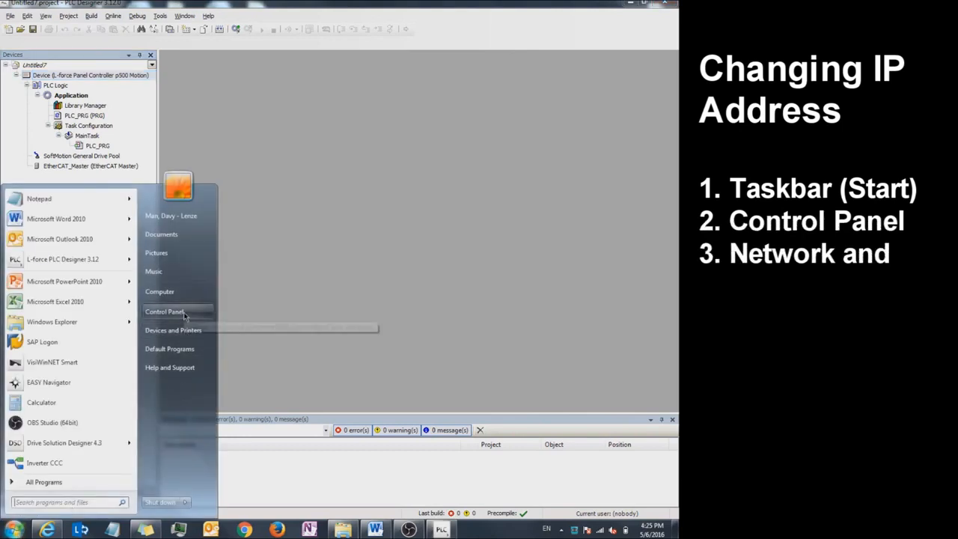
left_click(164, 311)
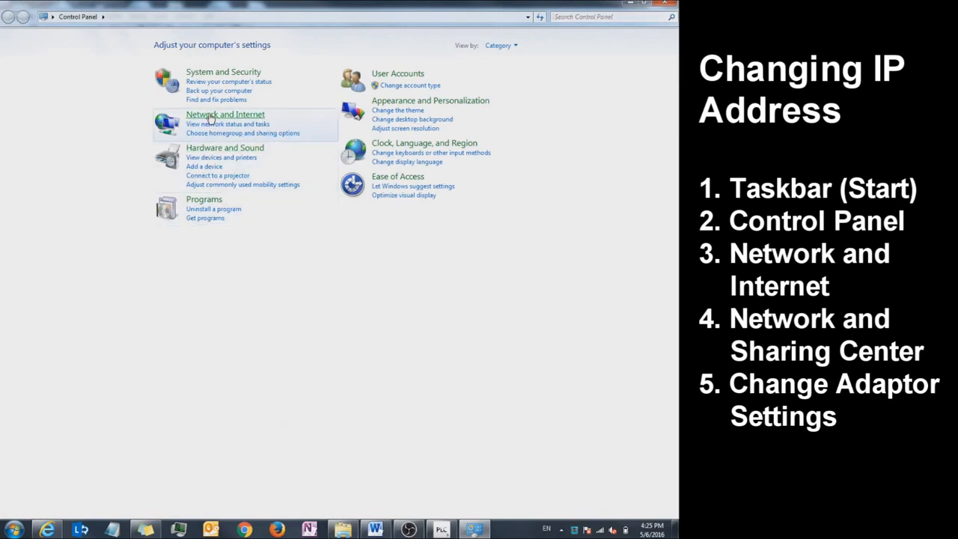
left_click(224, 114)
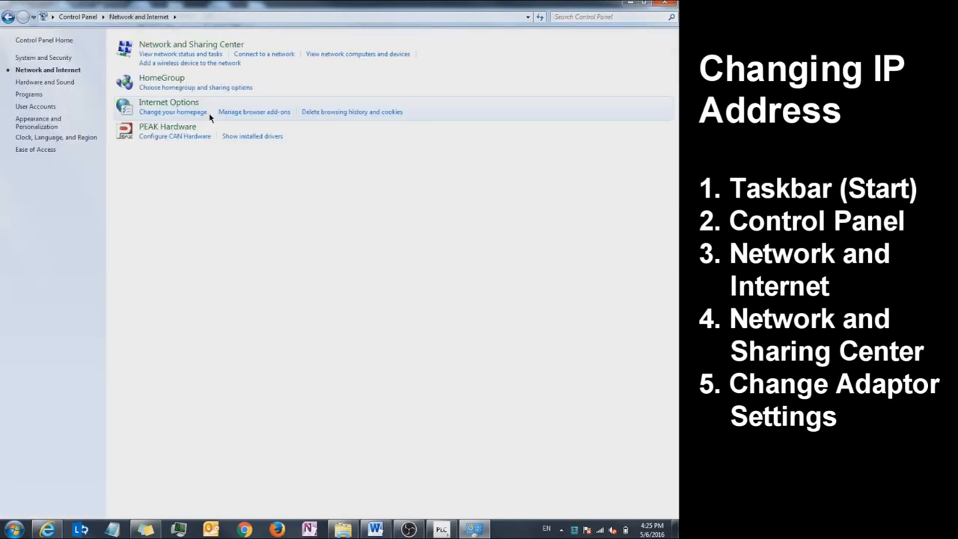
mouse_move(191, 44)
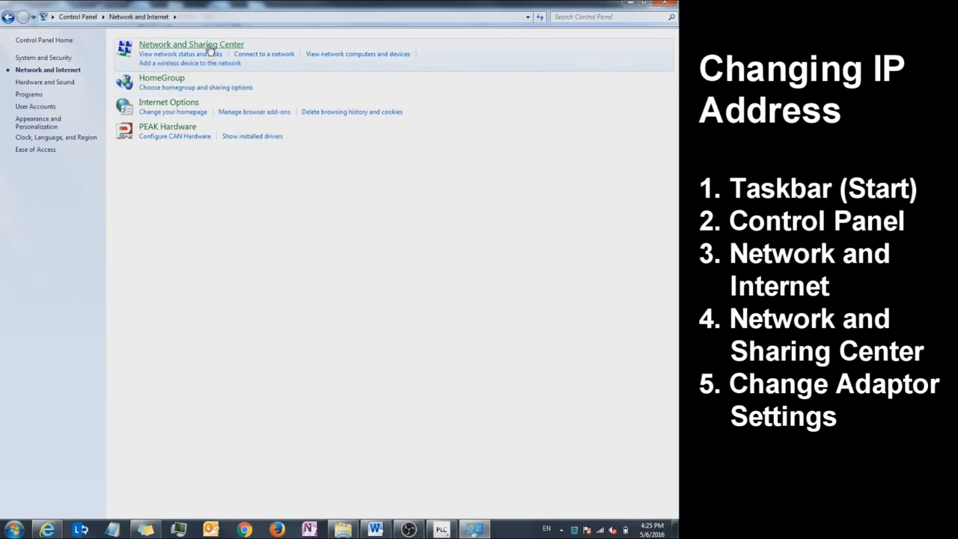
left_click(190, 44)
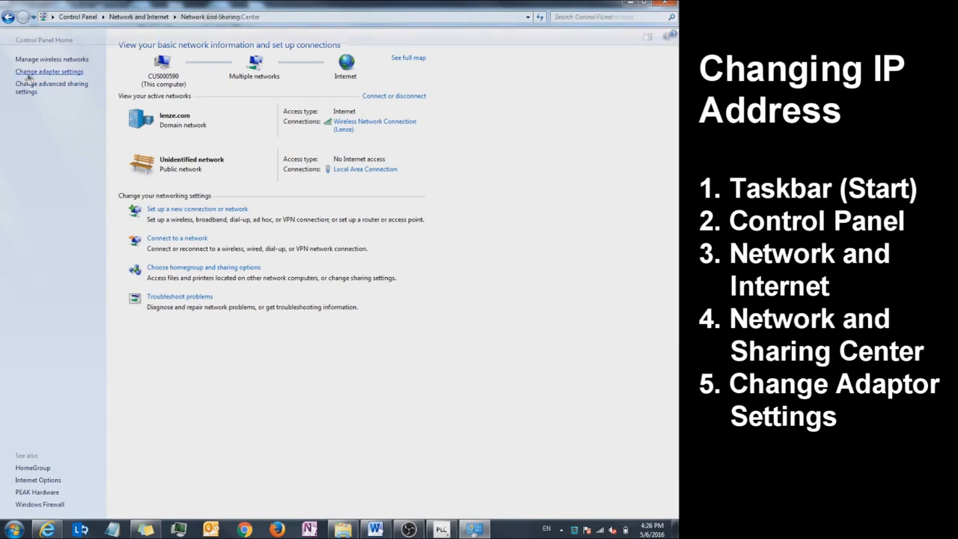
Open Properties for Local Area Connection from the adapter settings list
left_click(49, 71)
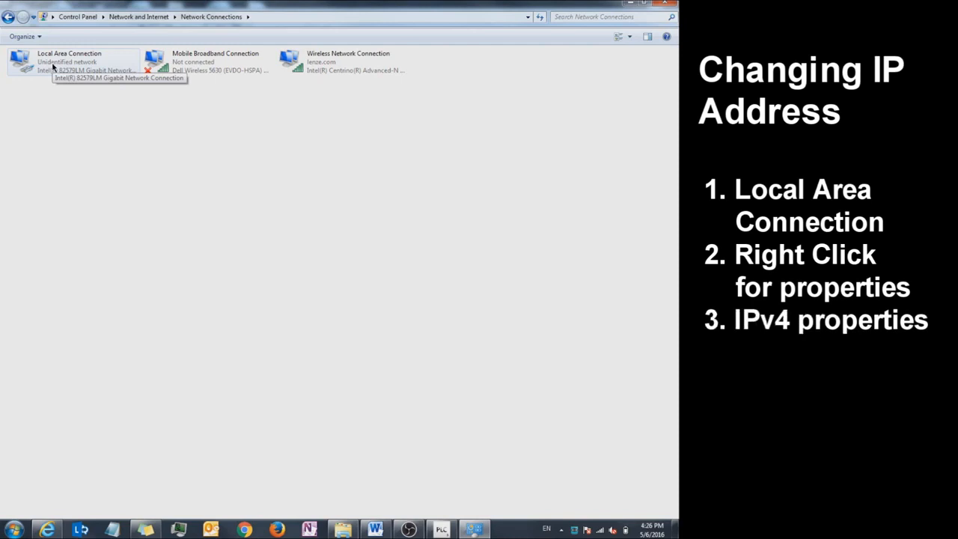
right_click(67, 61)
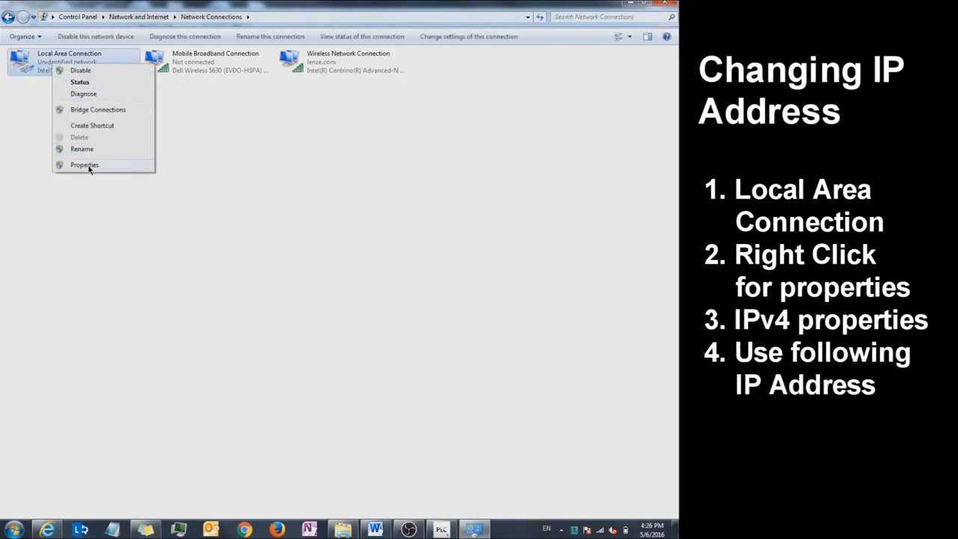
left_click(84, 165)
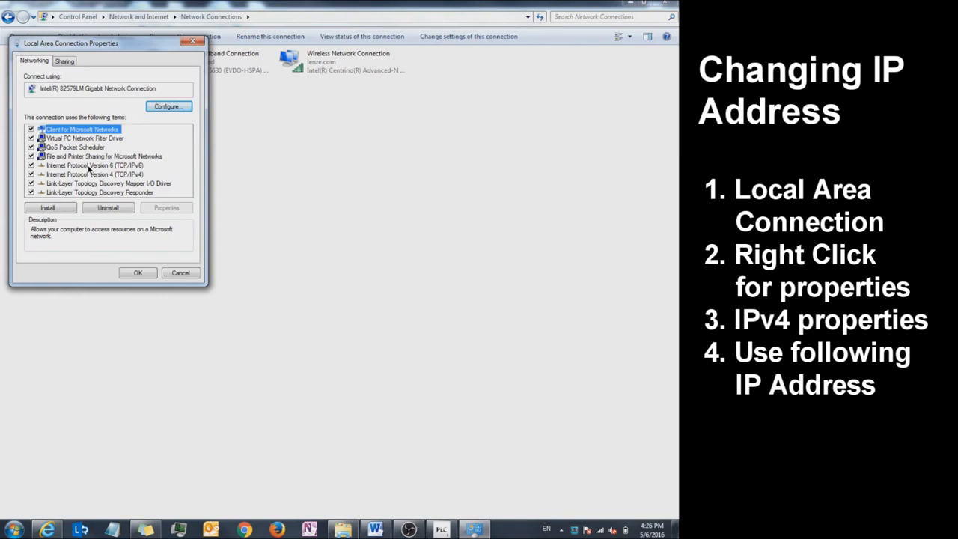
Open the properties of Internet Protocol Version 4 (TCP/IPv4)
left_click(95, 174)
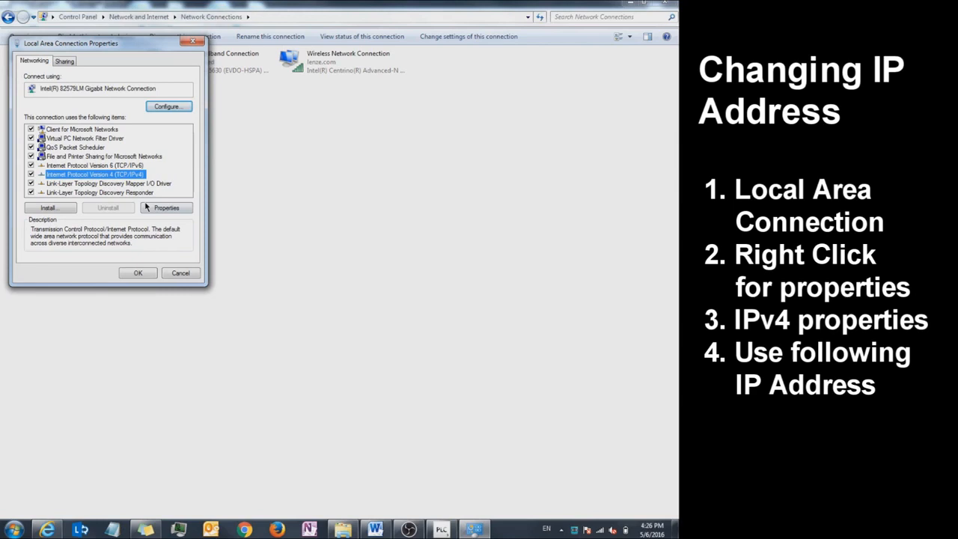
left_click(165, 208)
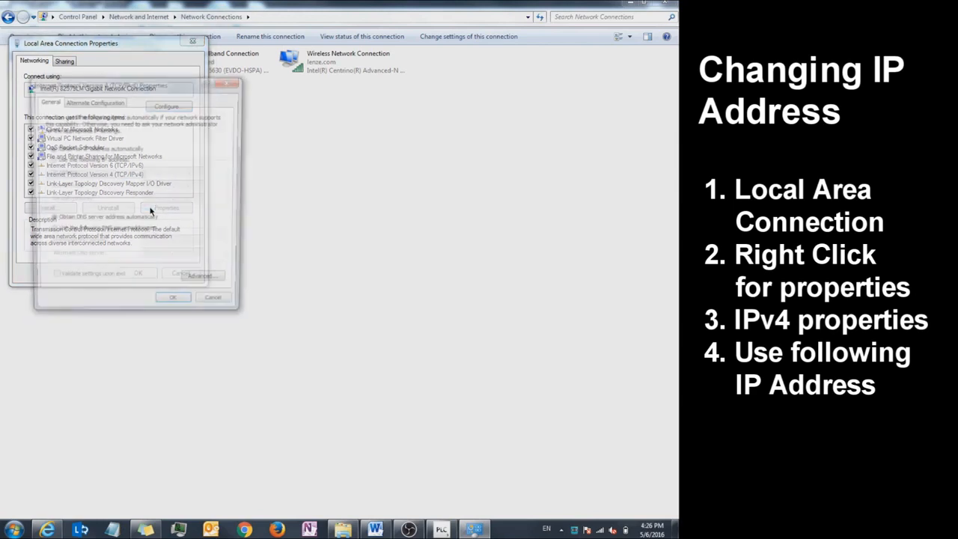
left_click(166, 208)
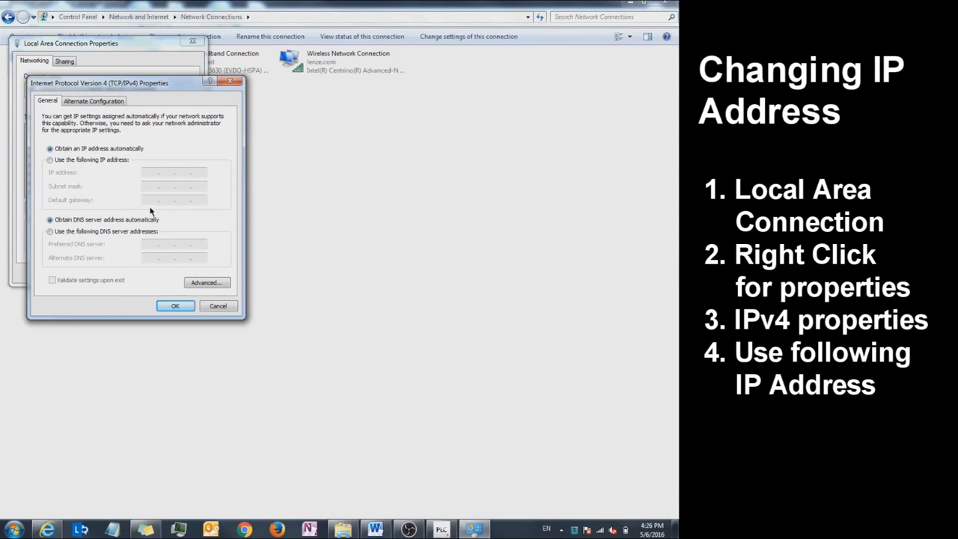
mouse_move(110, 179)
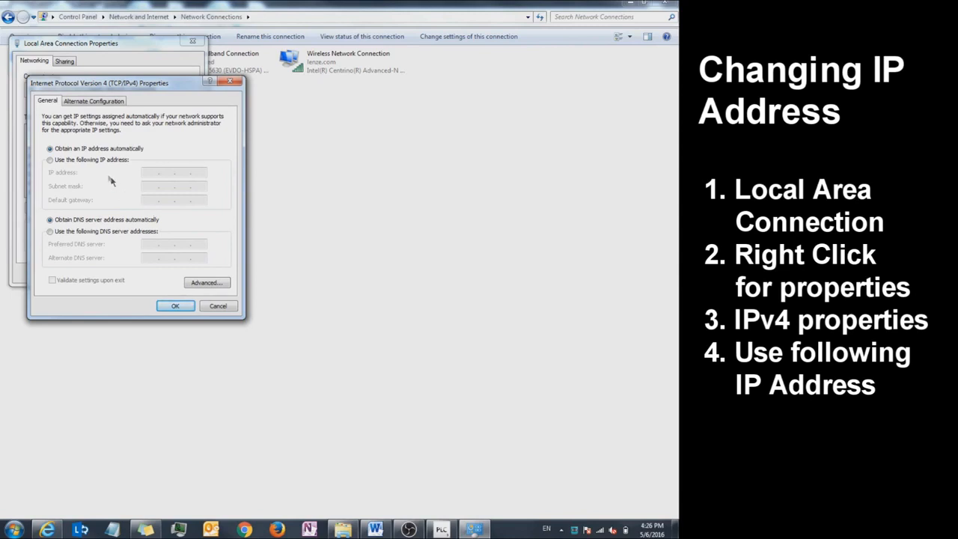
Set static IP 192.168.5.4 with mask 255.255.255.0, save, and return to PLC Designer
left_click(50, 160)
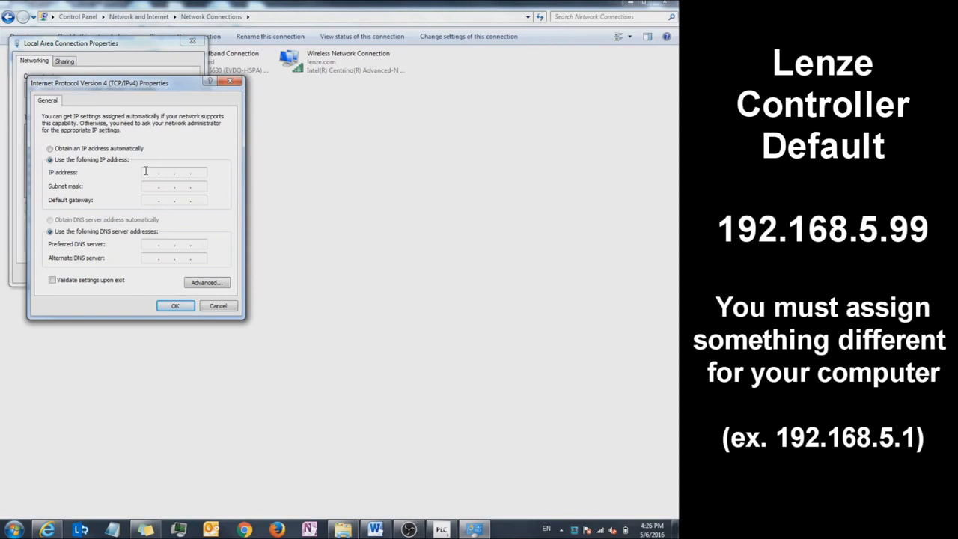
mouse_move(277, 169)
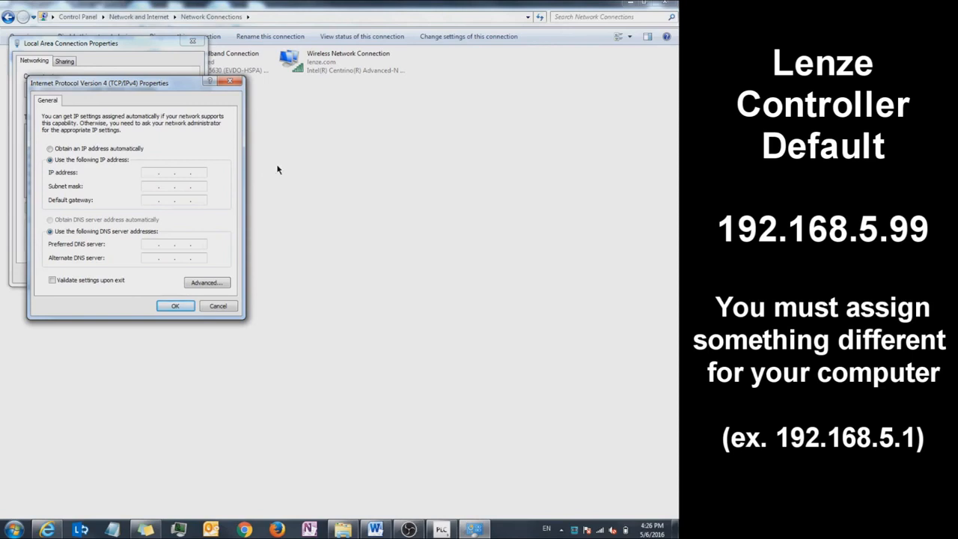
type("192.1")
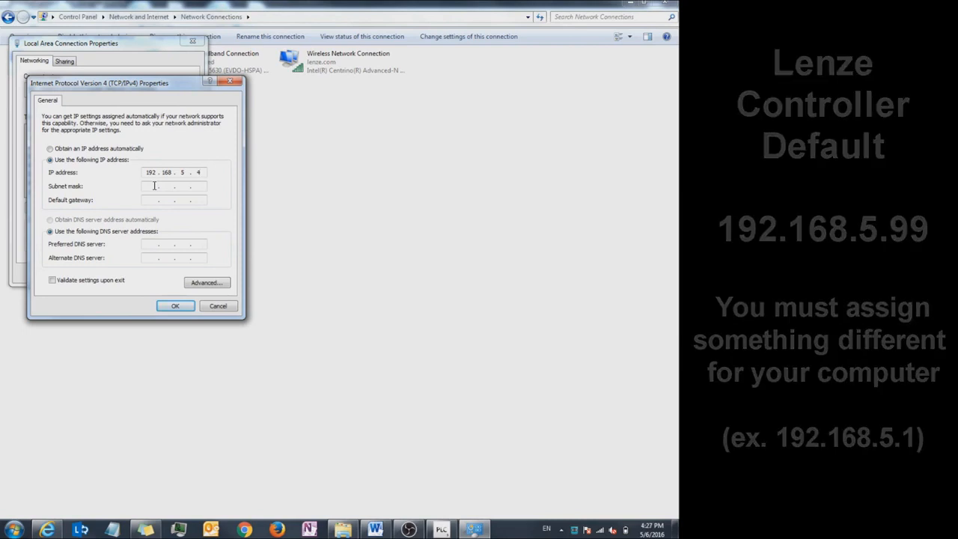
type("255.255.255.0")
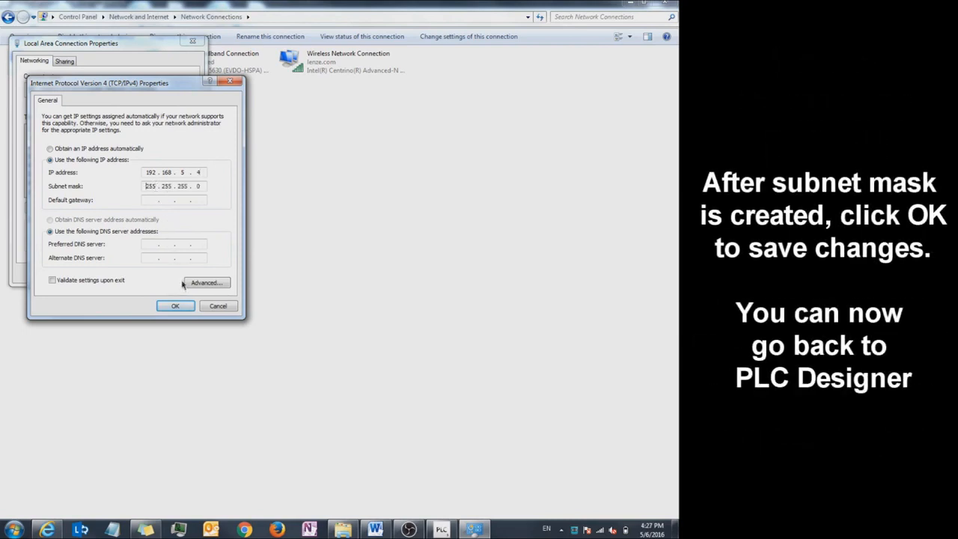
left_click(175, 305)
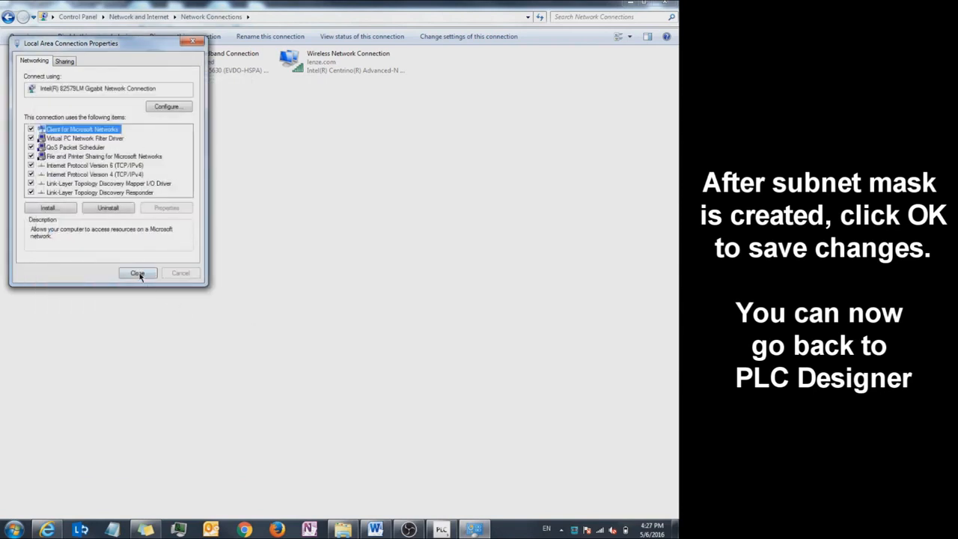
left_click(137, 272)
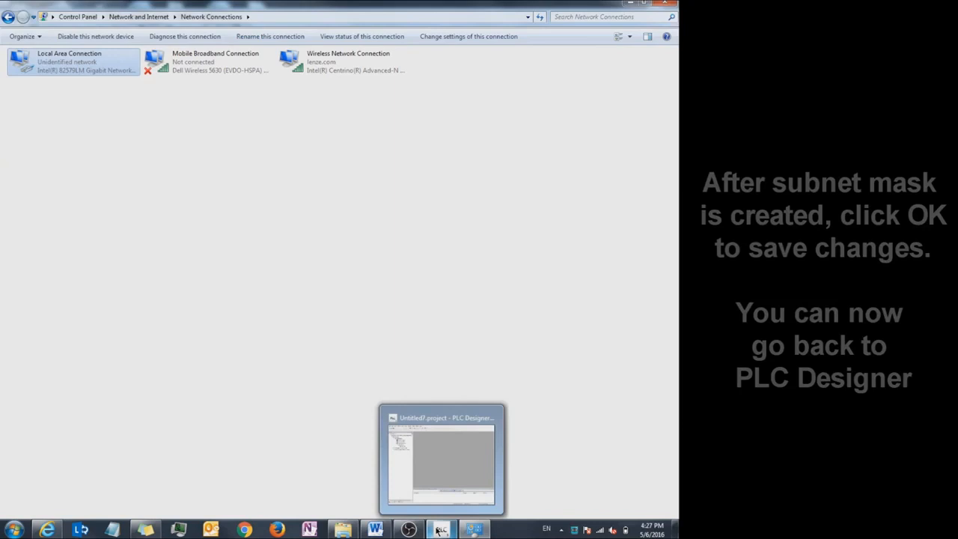
left_click(442, 459)
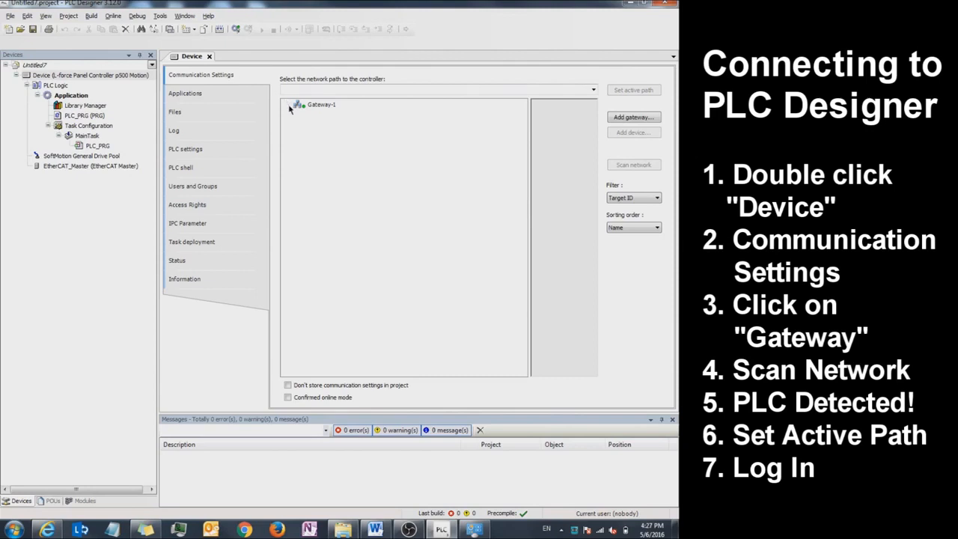
mouse_move(318, 111)
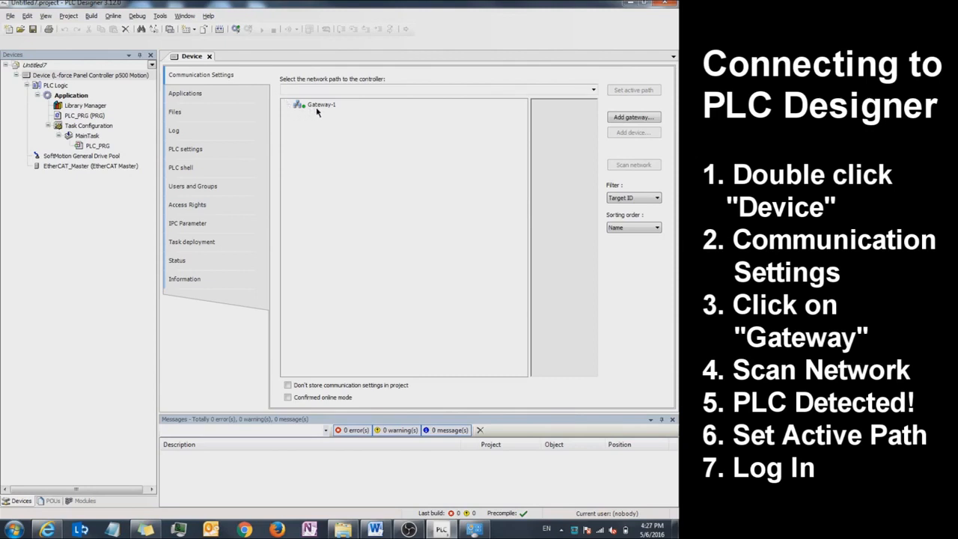
Select Gateway-1 to show its TCP/IP address 192.168.5.99 and port 1217
left_click(321, 104)
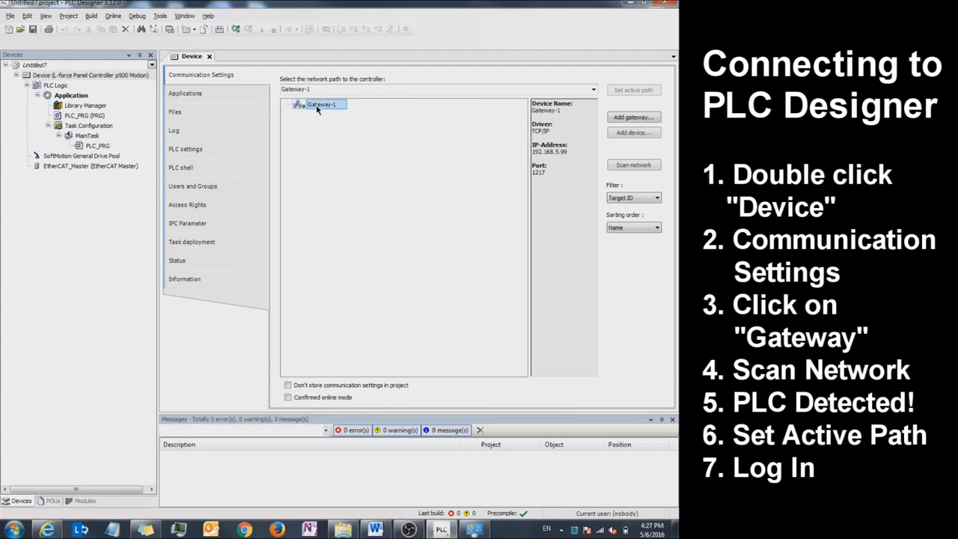
mouse_move(398, 119)
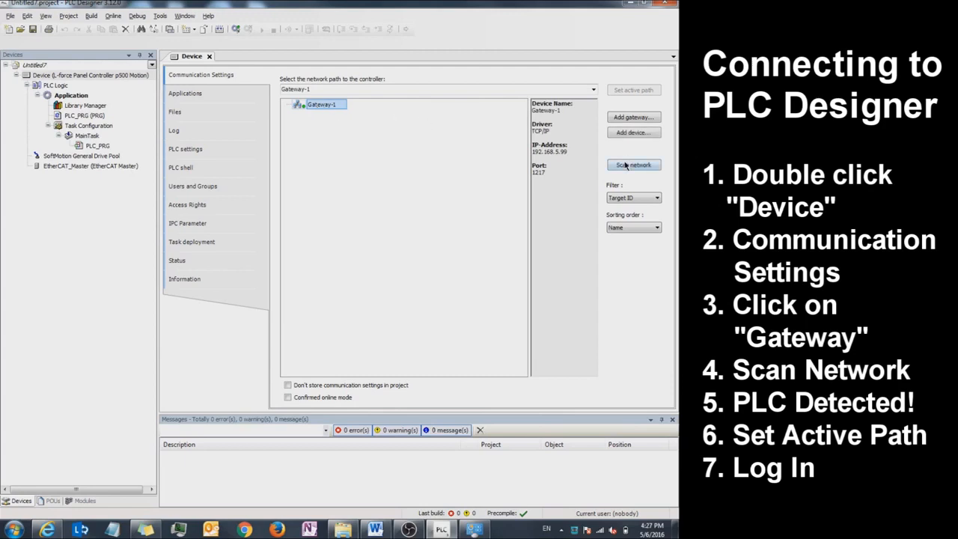
Scan the network and select the detected p500 controller under Gateway-1
left_click(633, 165)
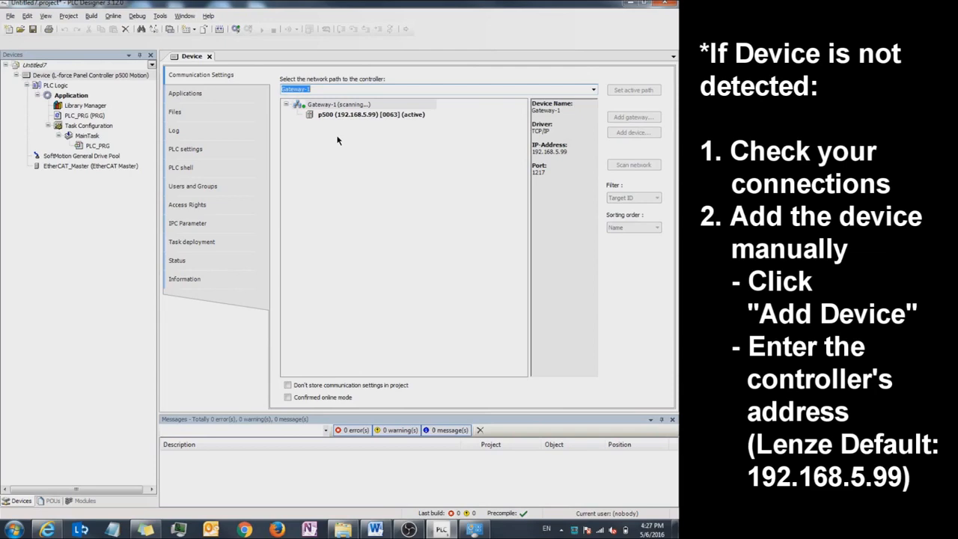
mouse_move(394, 134)
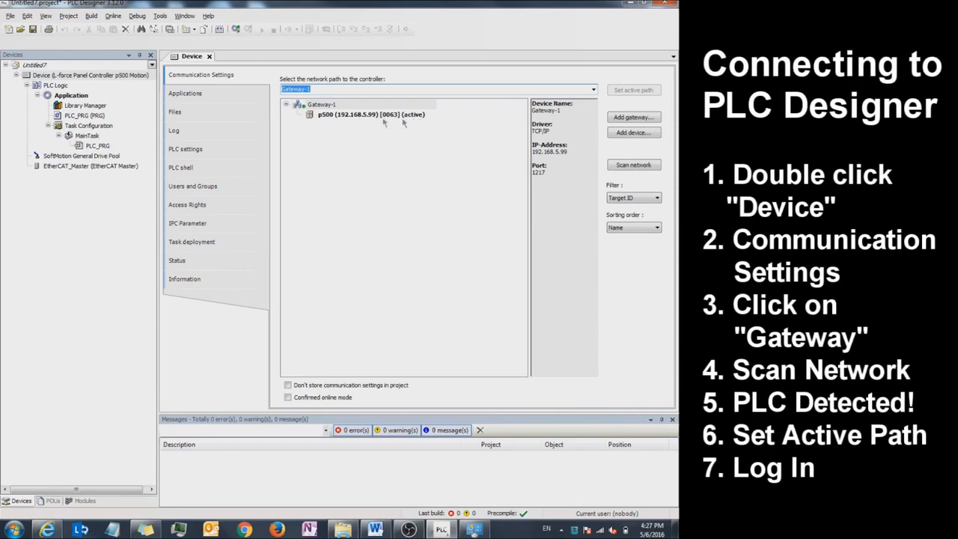
left_click(370, 113)
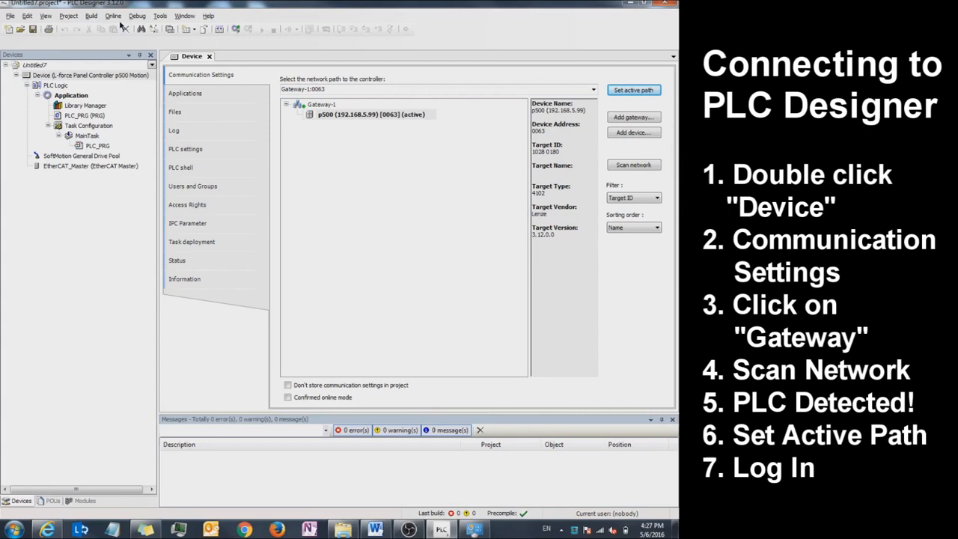
Log in to the p500 controller using Online > Login
left_click(113, 16)
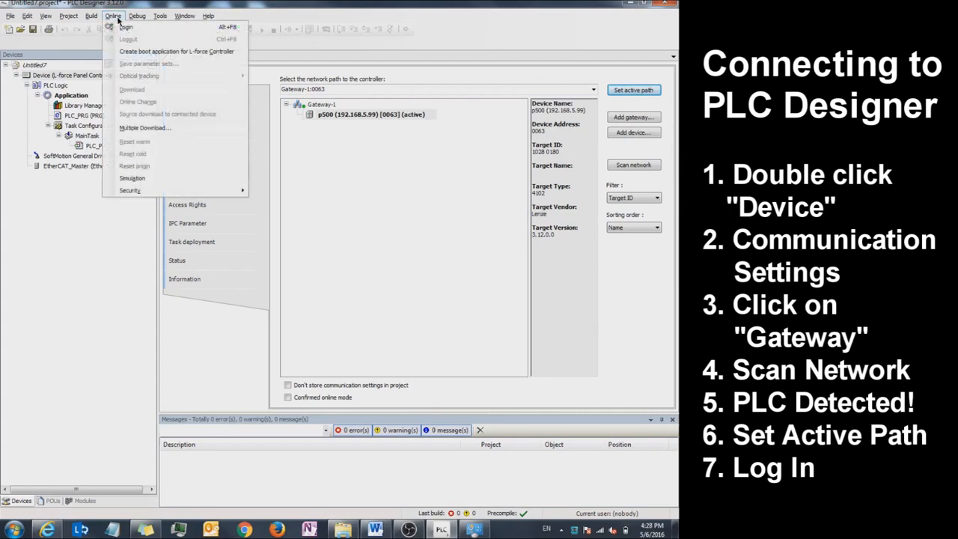
mouse_move(125, 28)
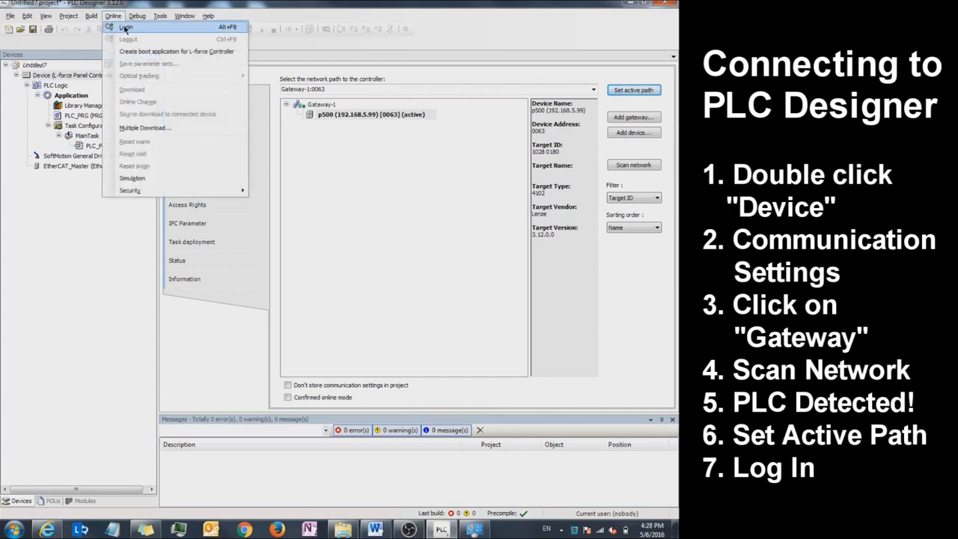
left_click(126, 26)
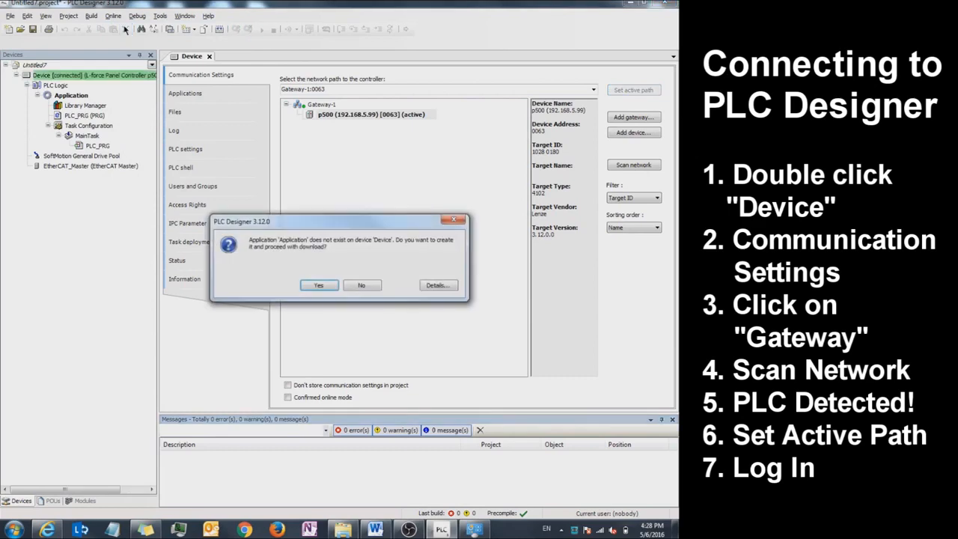
mouse_move(248, 227)
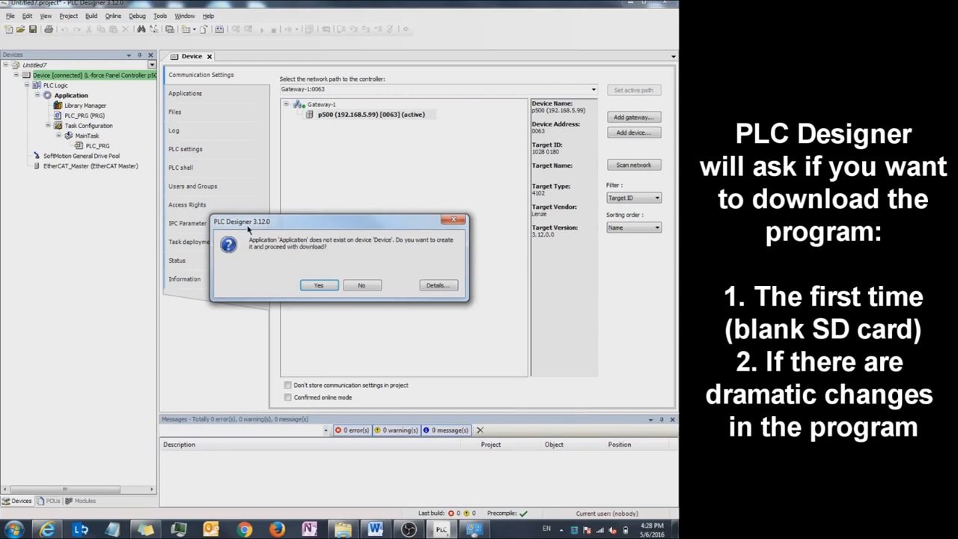
Confirm creating the Application on the p500 and downloading it
left_click(318, 285)
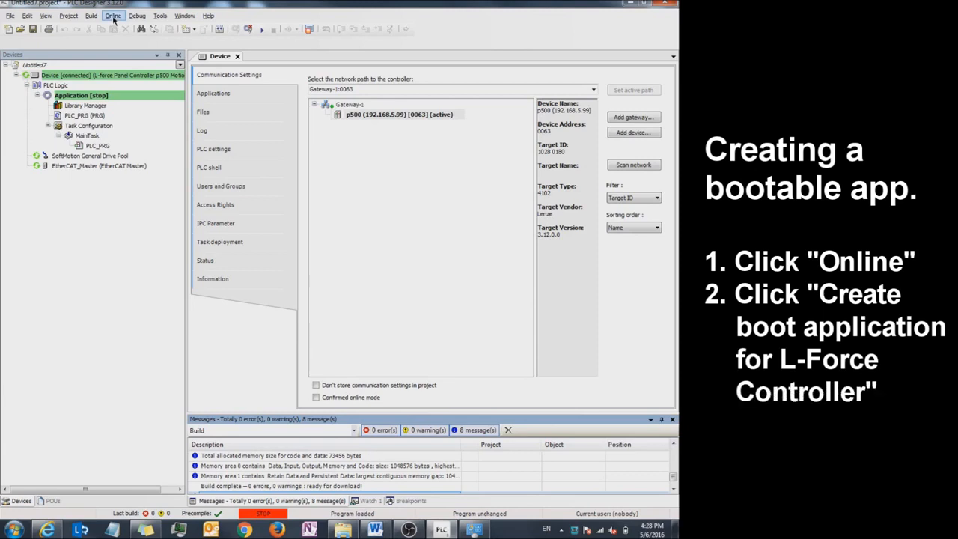
Create the boot application for the L-force p500 controller from the Online menu
left_click(113, 16)
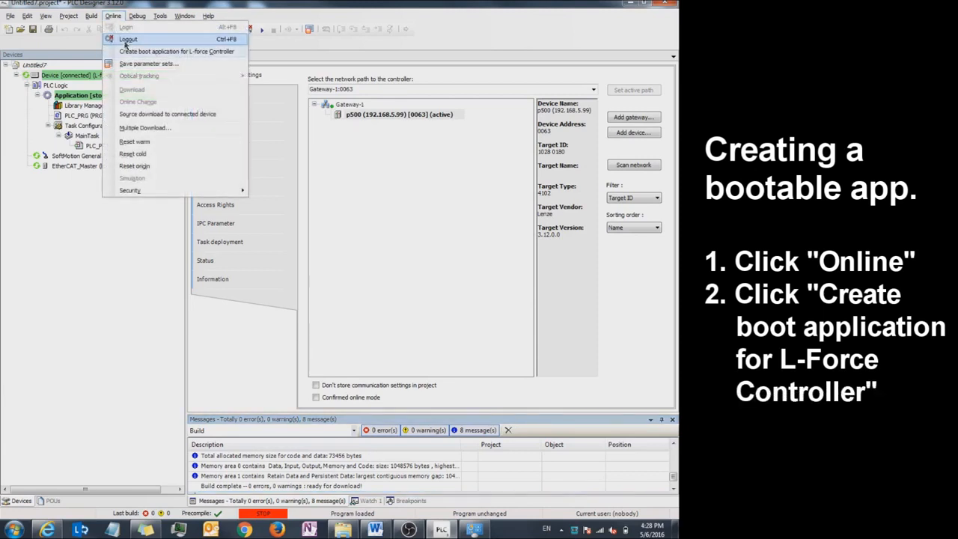
mouse_move(177, 50)
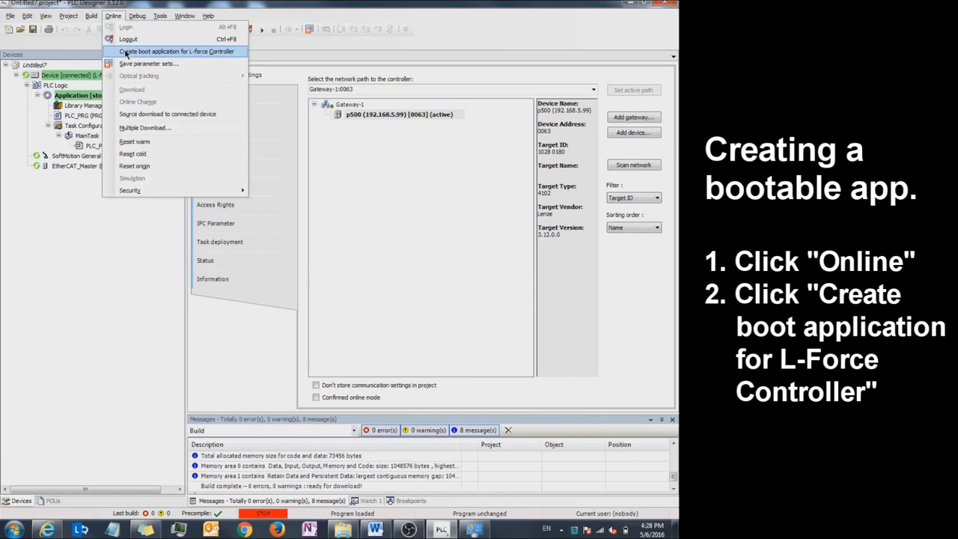
left_click(177, 50)
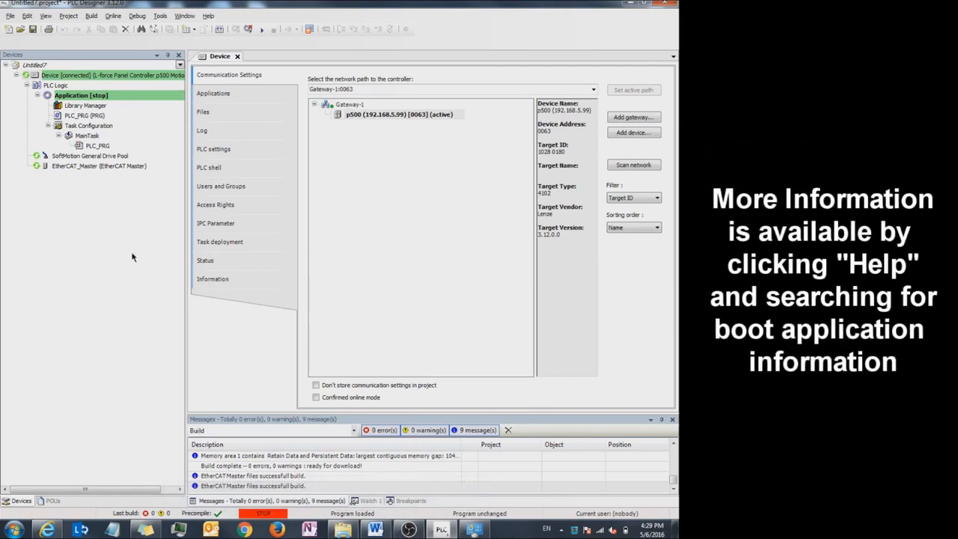
mouse_move(162, 197)
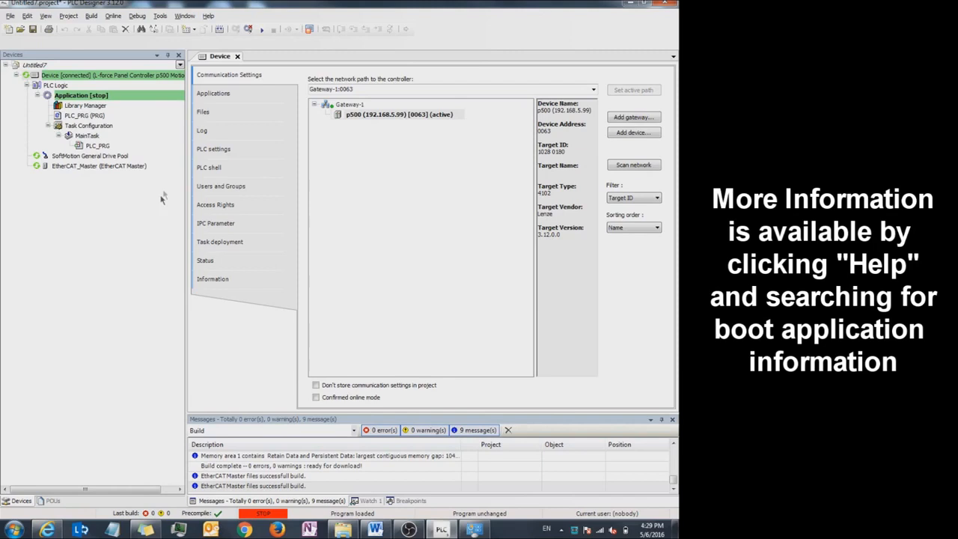
left_click(208, 15)
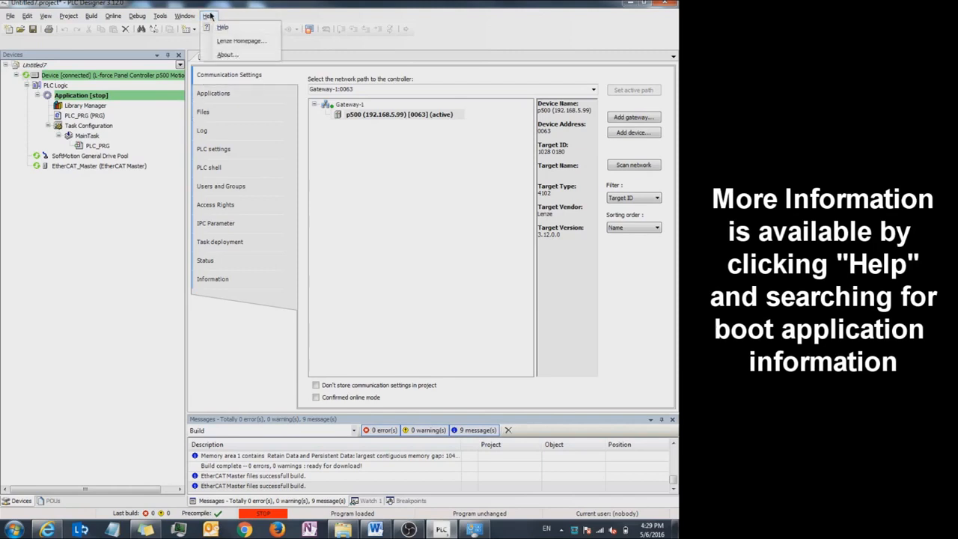
mouse_move(222, 27)
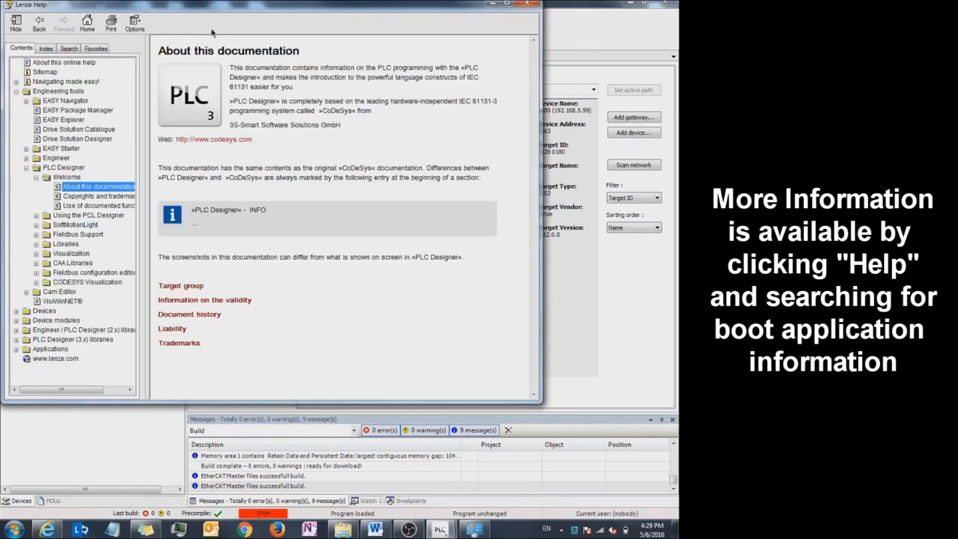
Search Help for 'create boot application' and open Generating Boot Applications
left_click(69, 48)
type("create boot application")
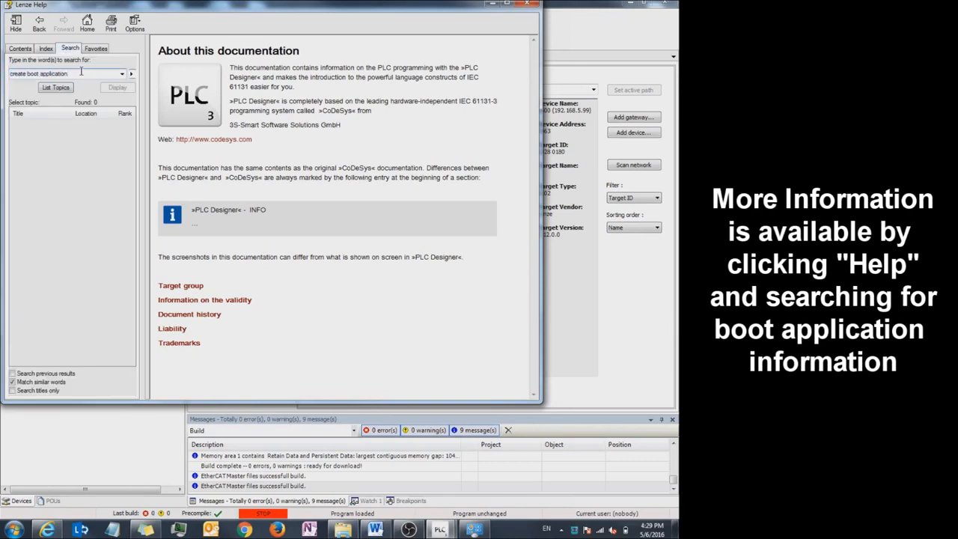
left_click(55, 87)
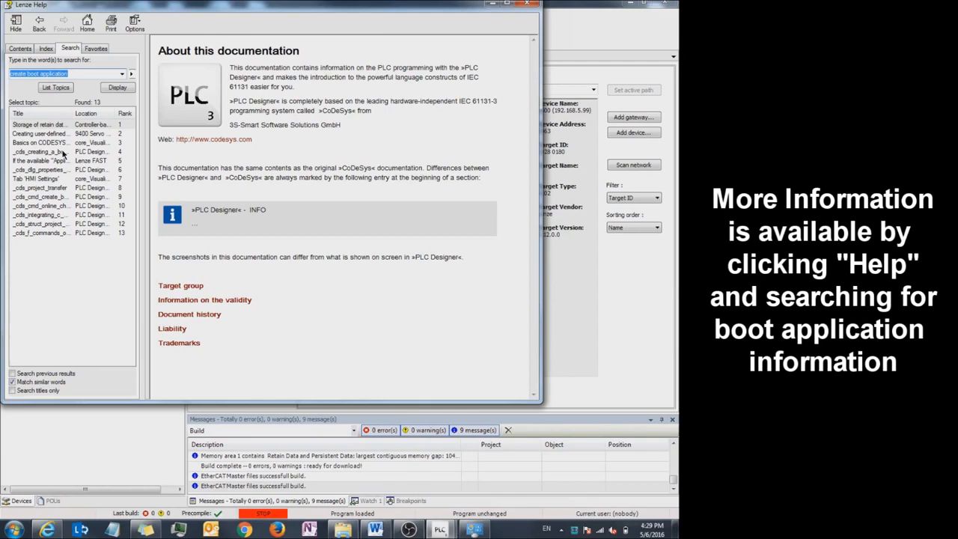
left_click(42, 151)
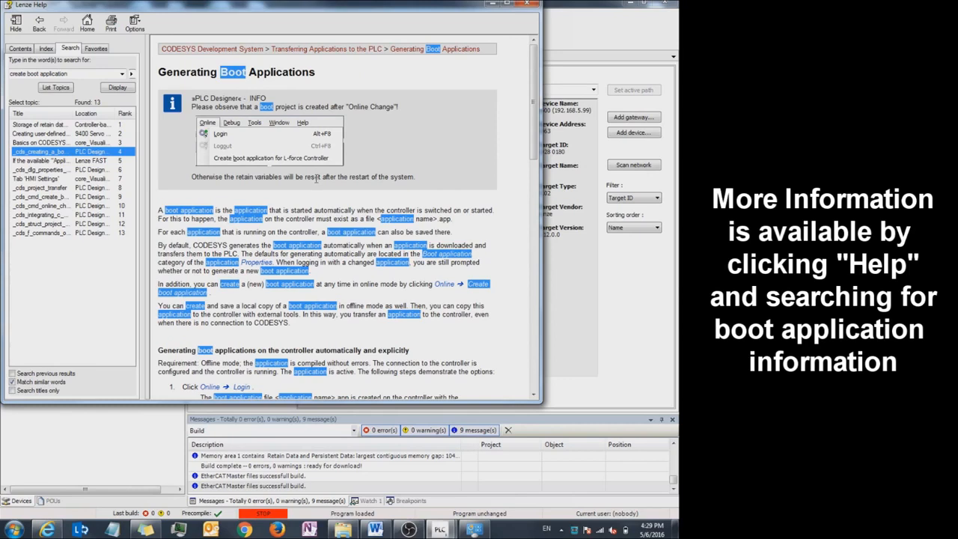
mouse_move(313, 189)
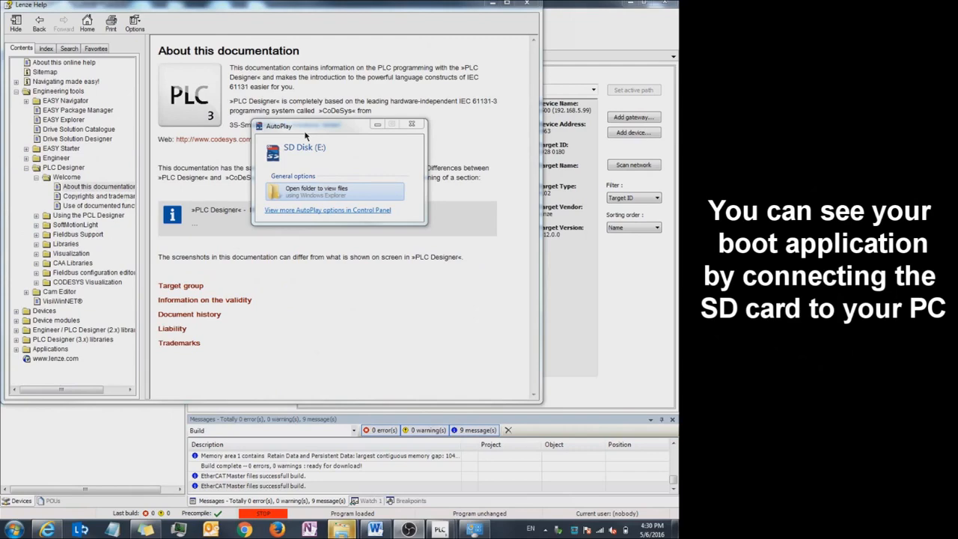
mouse_move(305, 158)
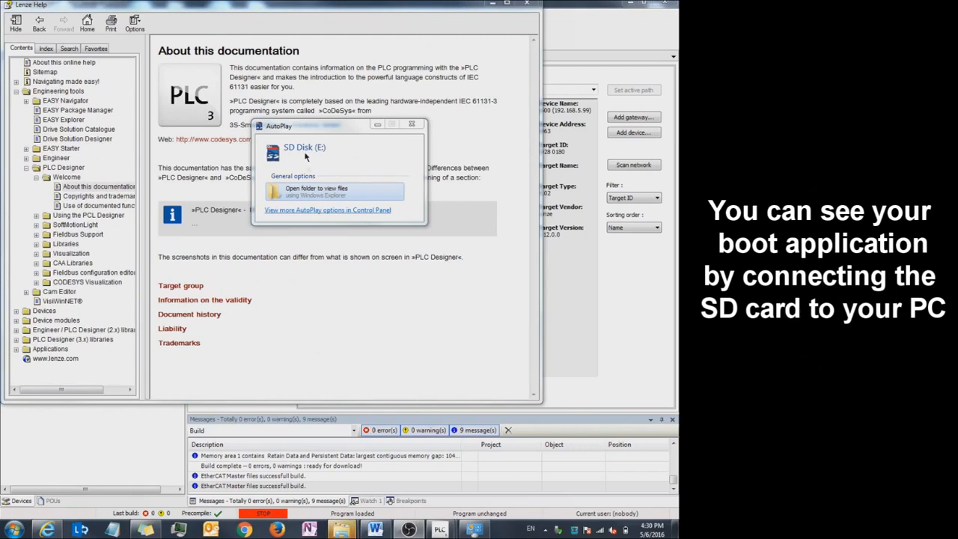
Browse the SD card to IPC\PLC and select Application.crc beside Application.app
left_click(315, 191)
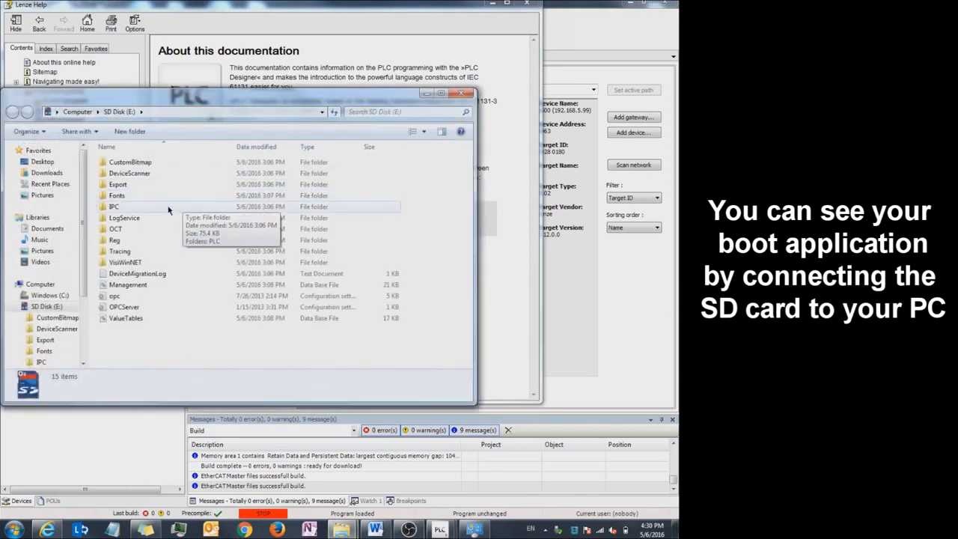
left_click(114, 206)
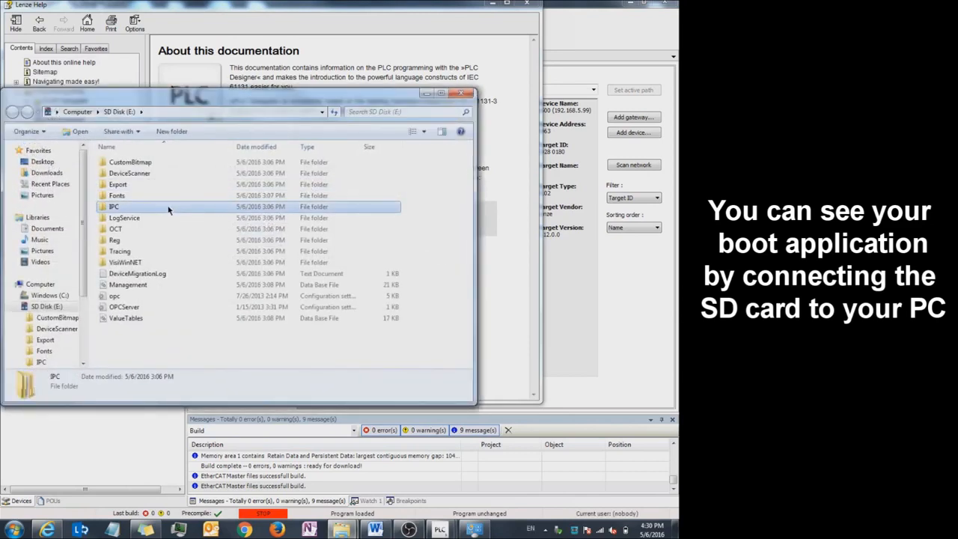
double_click(113, 206)
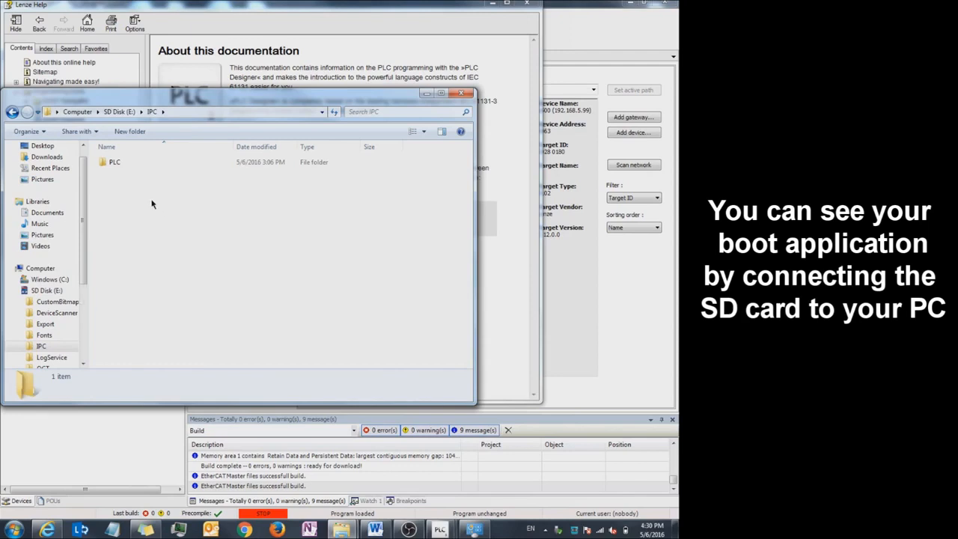
left_click(114, 162)
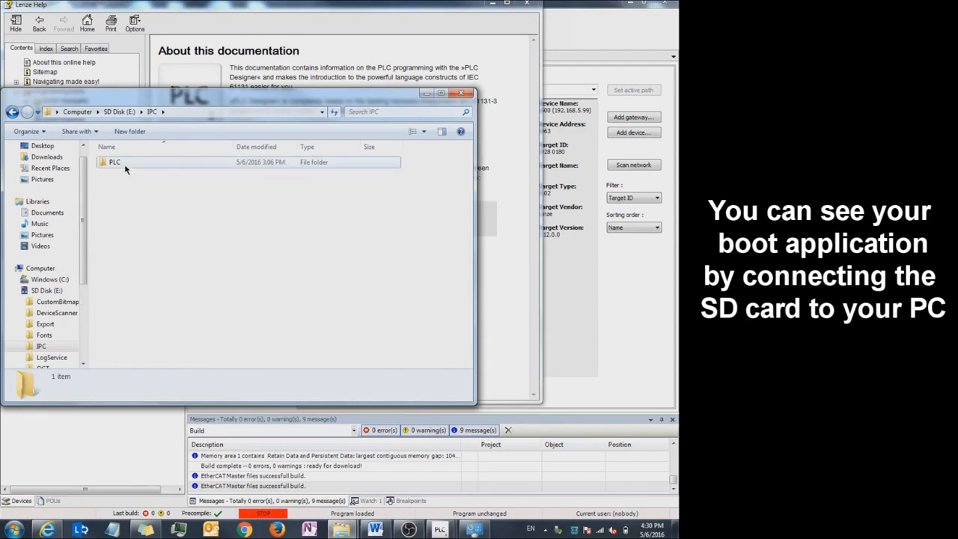
double_click(114, 162)
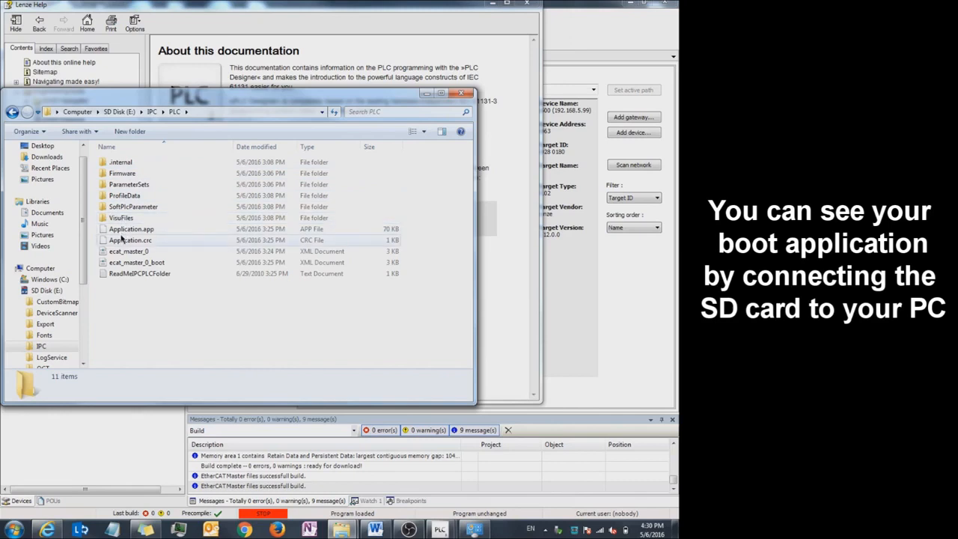
left_click(130, 229)
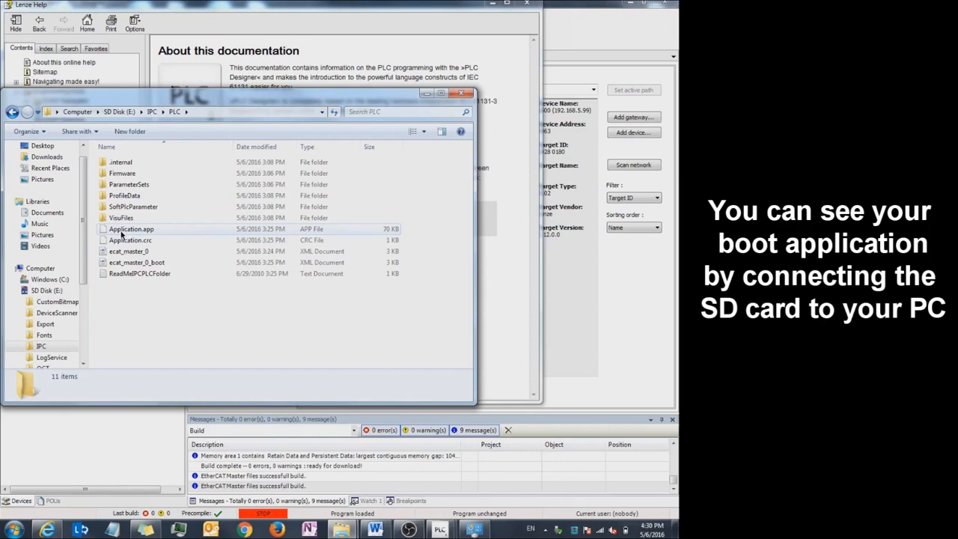
left_click(129, 239)
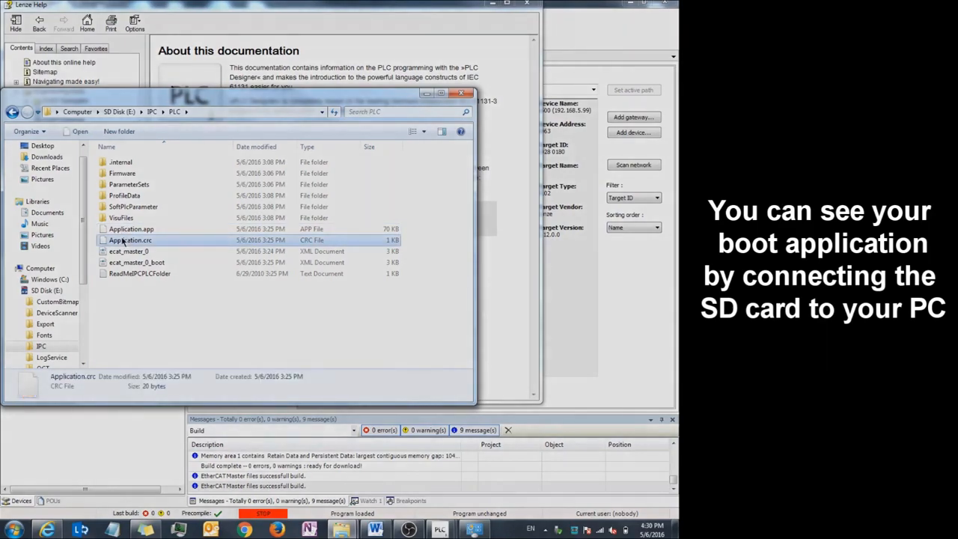